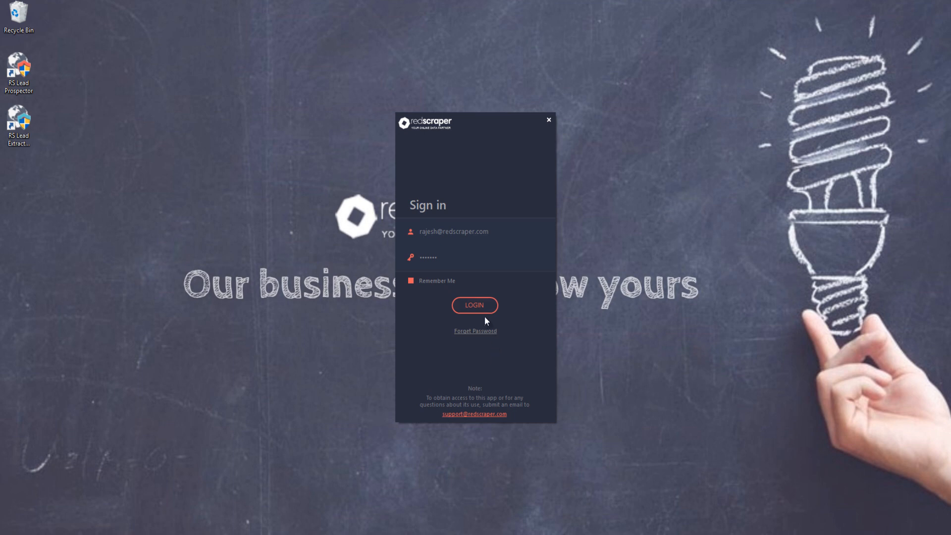
pyautogui.moveTo(474, 305)
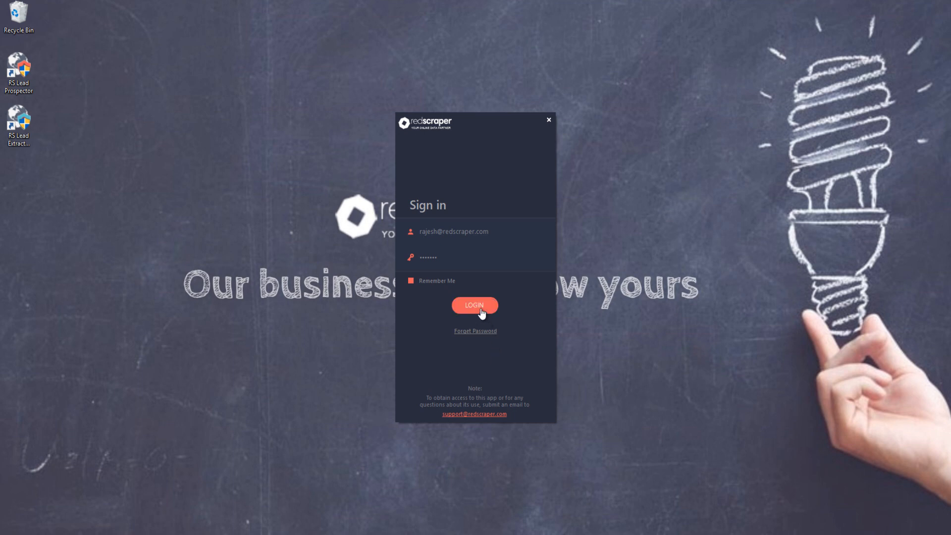
# Sign in to Lead Extractor Ultimate using the pre-filled credentials
pyautogui.click(475, 305)
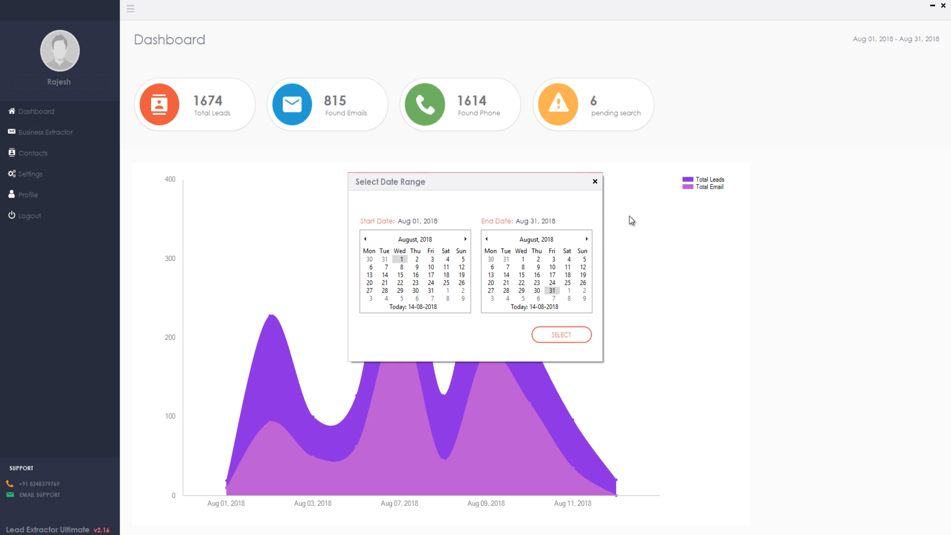
pyautogui.moveTo(652, 366)
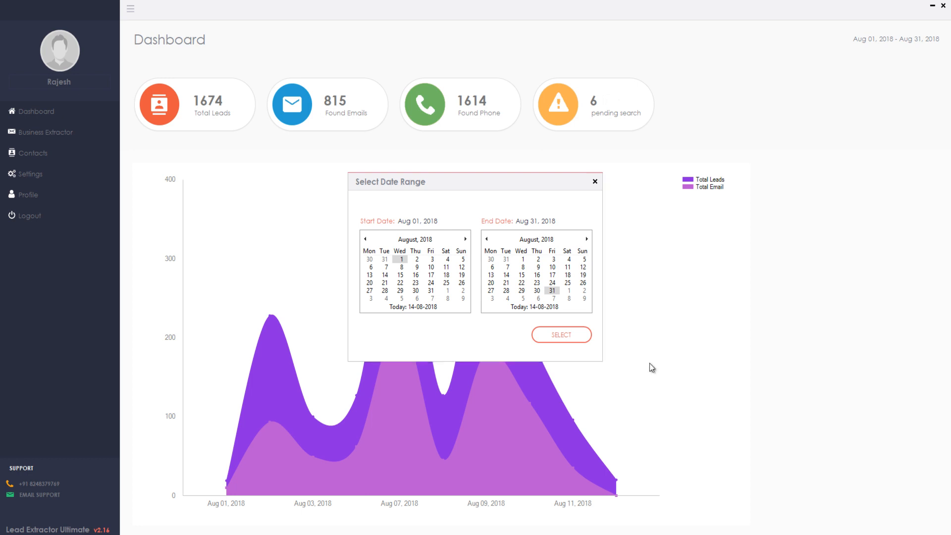
# Close the August 1–31, 2018 date range dialog and go to the Business Lead Extractor page
pyautogui.click(560, 334)
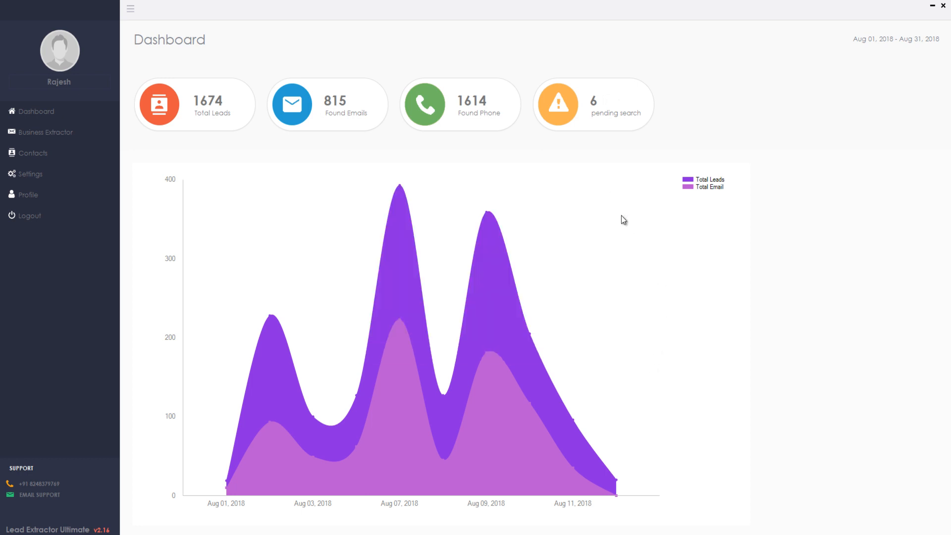
pyautogui.click(46, 132)
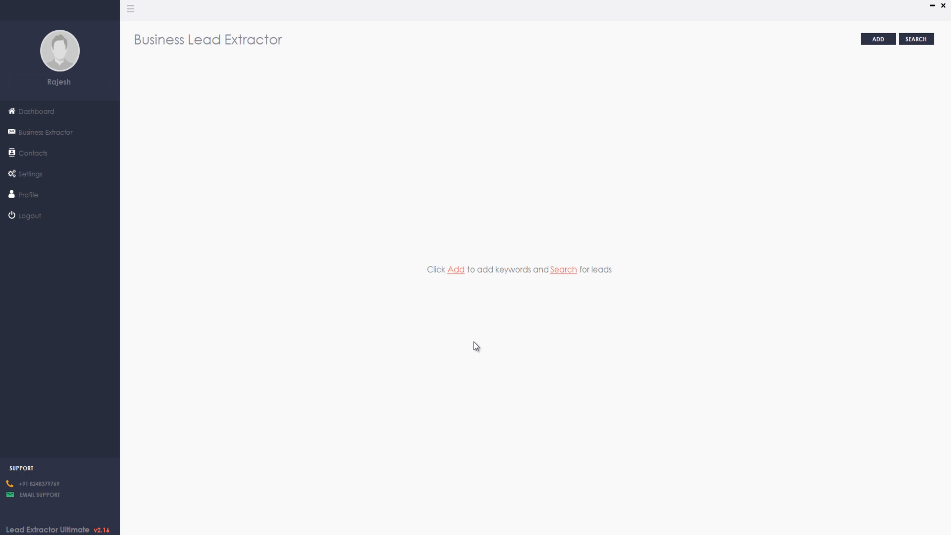
pyautogui.moveTo(506, 346)
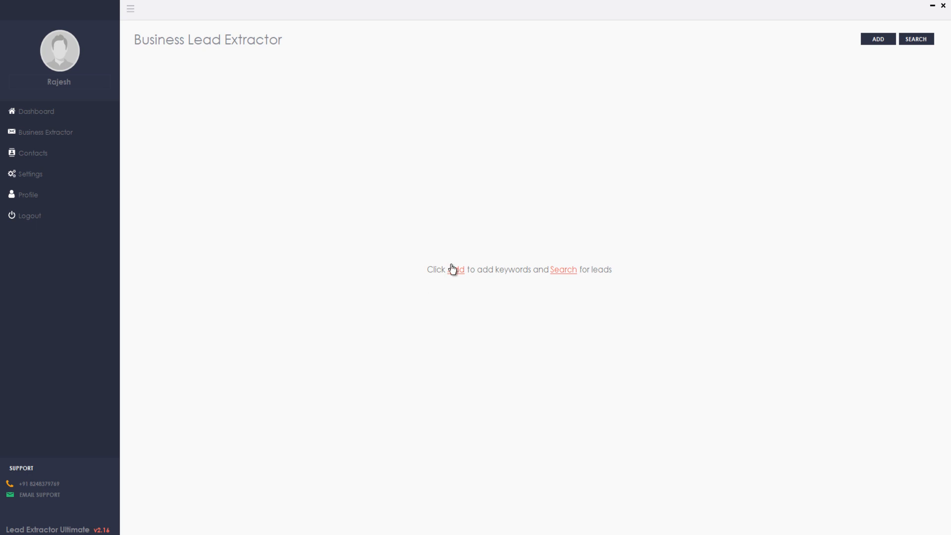
# Check the pending search list of six London queries, then close it
pyautogui.click(877, 38)
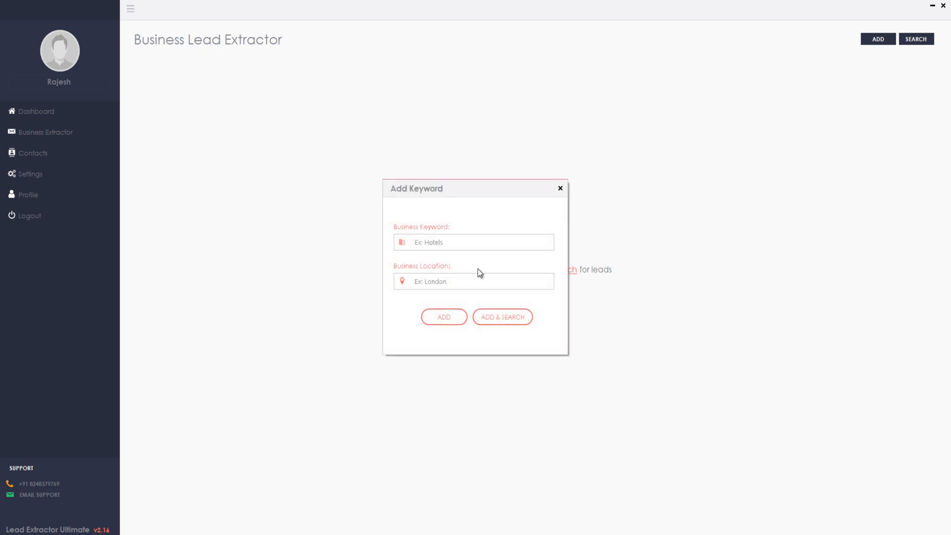
pyautogui.click(558, 188)
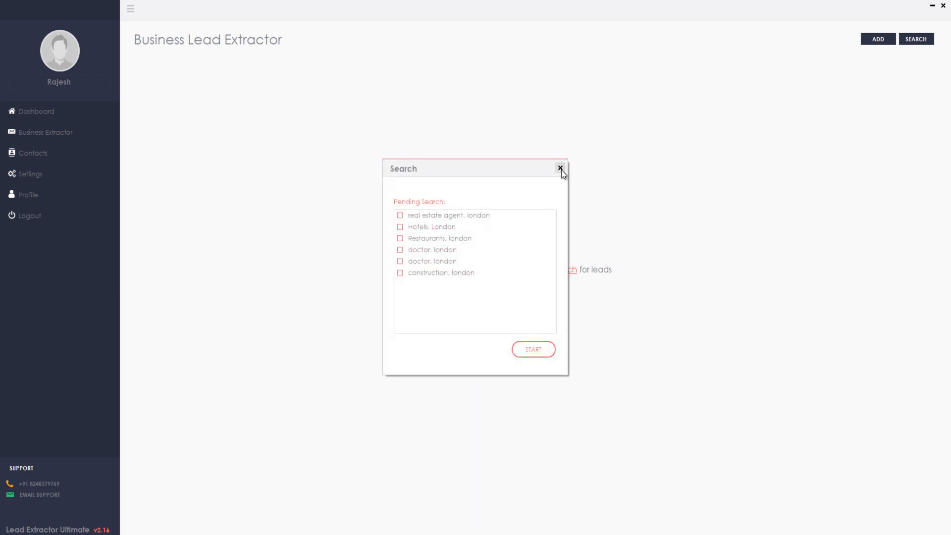
pyautogui.click(559, 168)
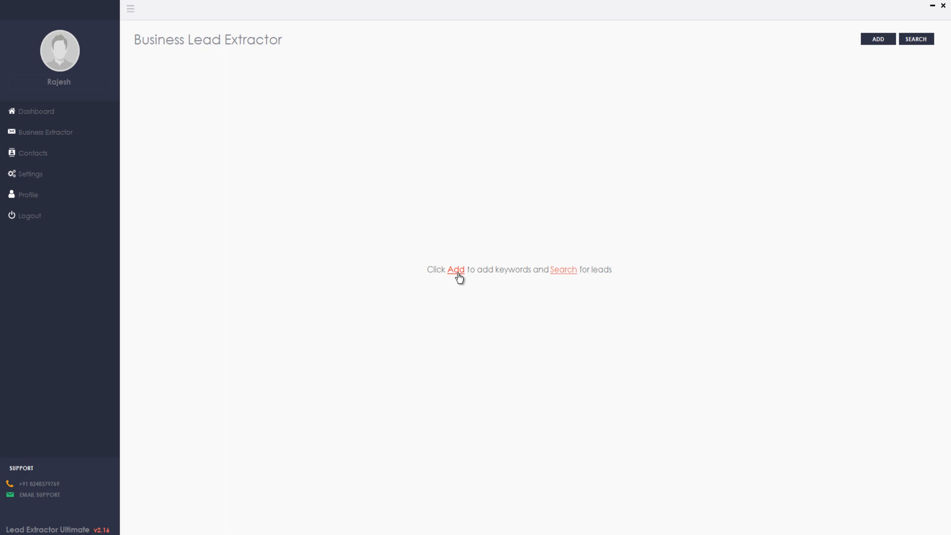
# Add a 'restaurant' keyword for 'new york' and start the search
pyautogui.click(876, 39)
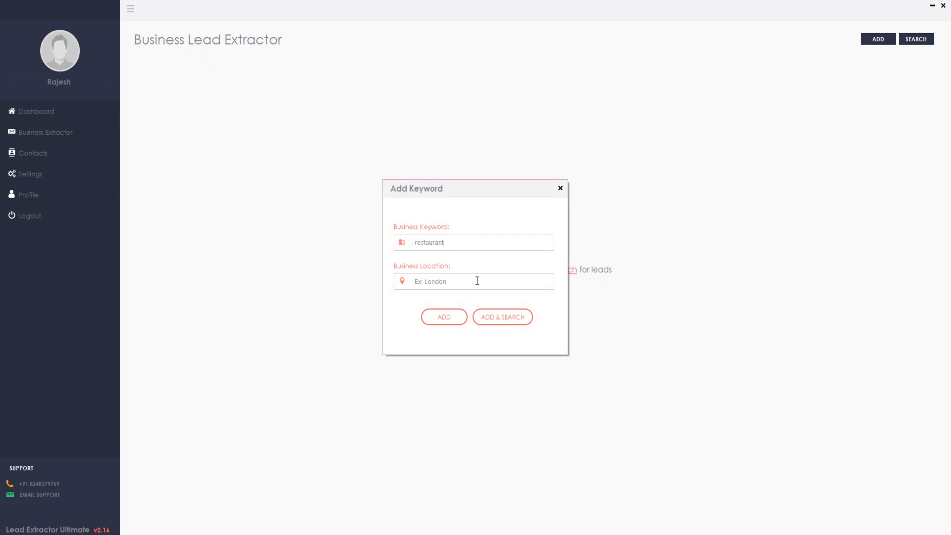
pyautogui.write('new')
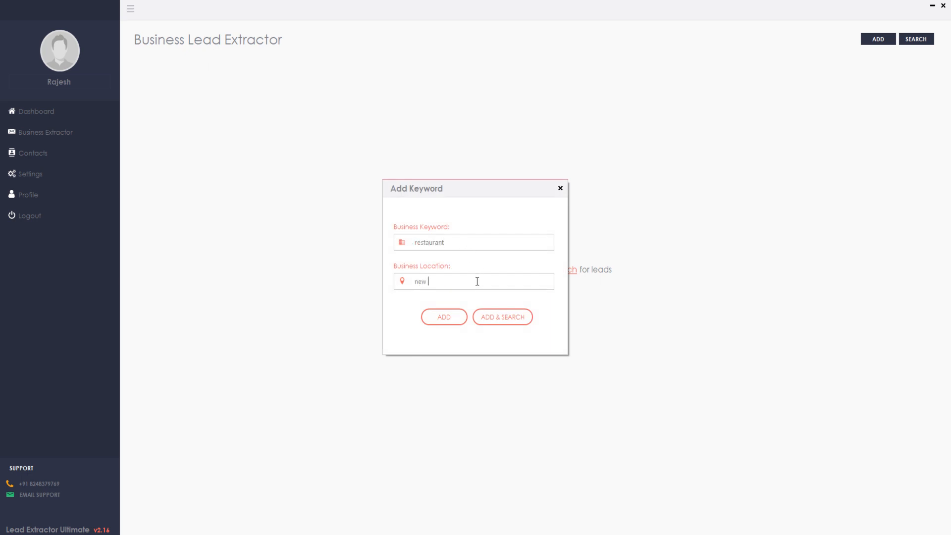
pyautogui.write('york')
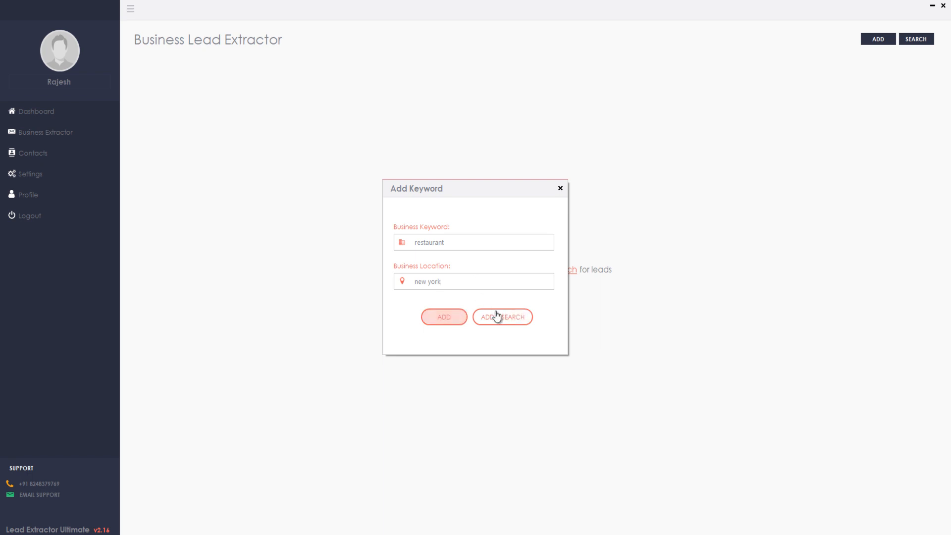
pyautogui.click(502, 316)
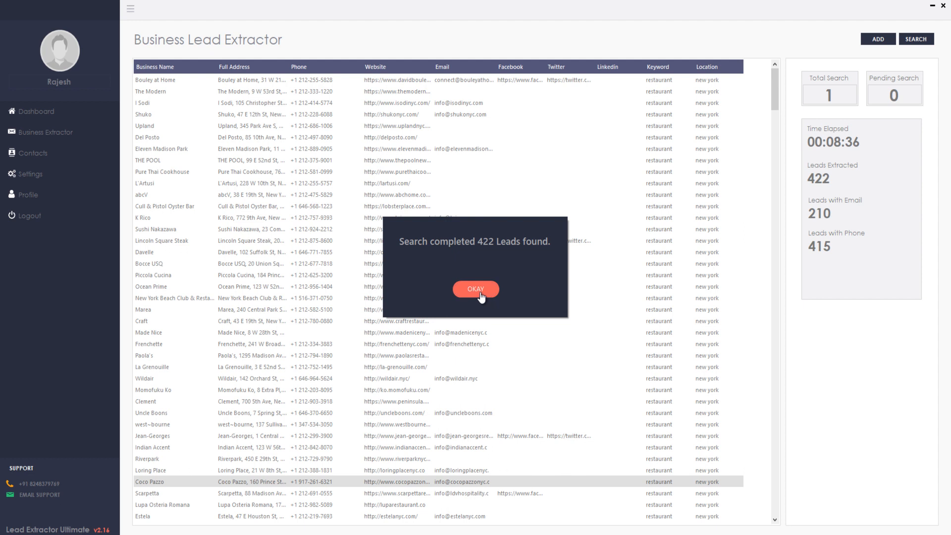
# Acknowledge the 'Search completed 422 Leads found' message
pyautogui.click(476, 289)
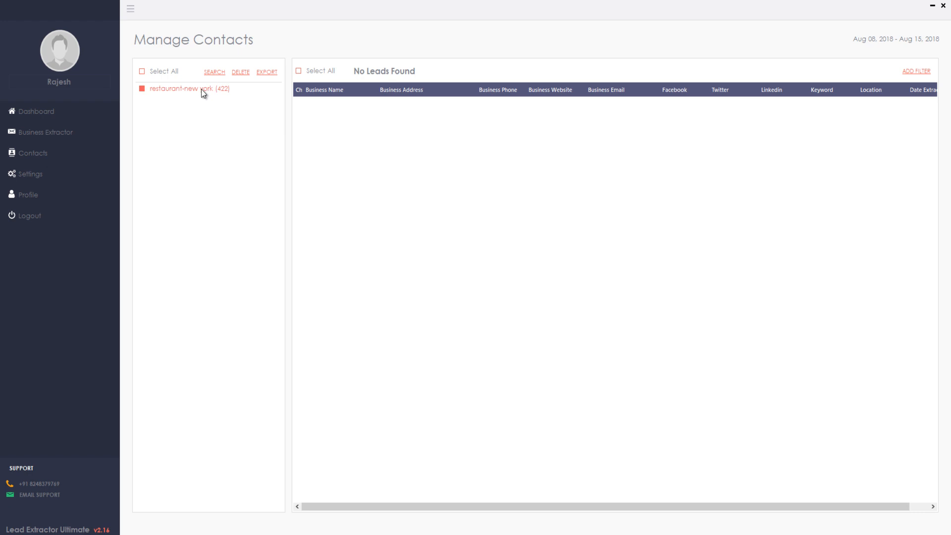
# Open the restaurant-new york group and preview The Modern, Eleven Madison Park, Pure Thai Cookhouse, K Rico
pyautogui.click(189, 88)
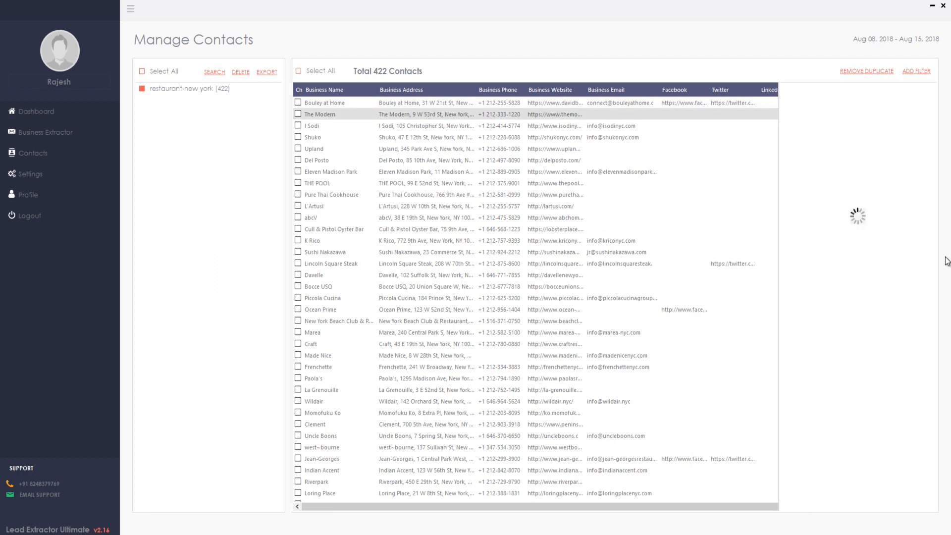
pyautogui.click(320, 114)
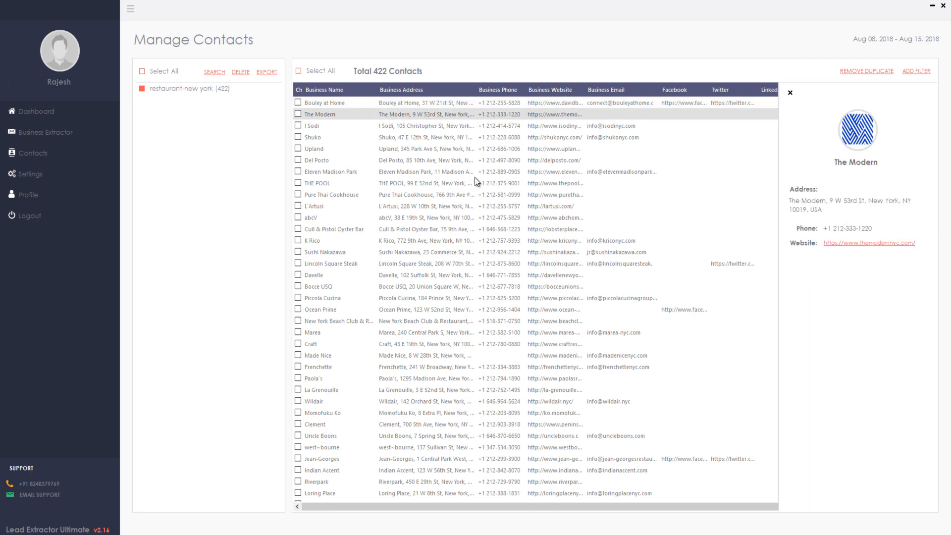
pyautogui.click(313, 137)
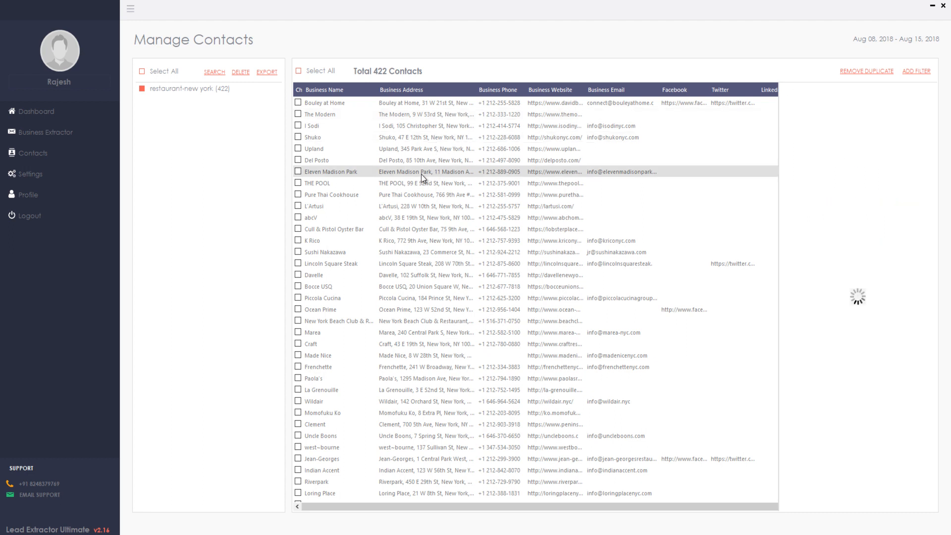
pyautogui.click(333, 172)
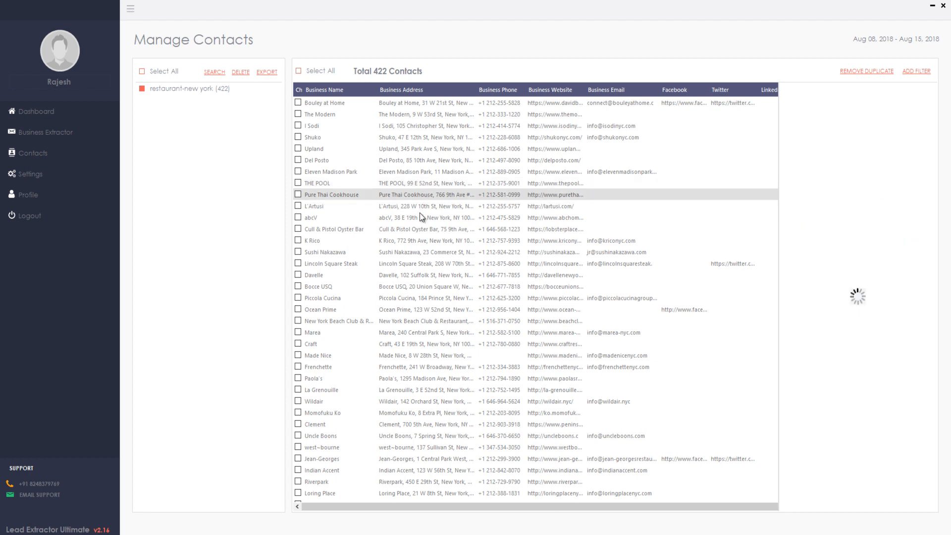
pyautogui.click(313, 241)
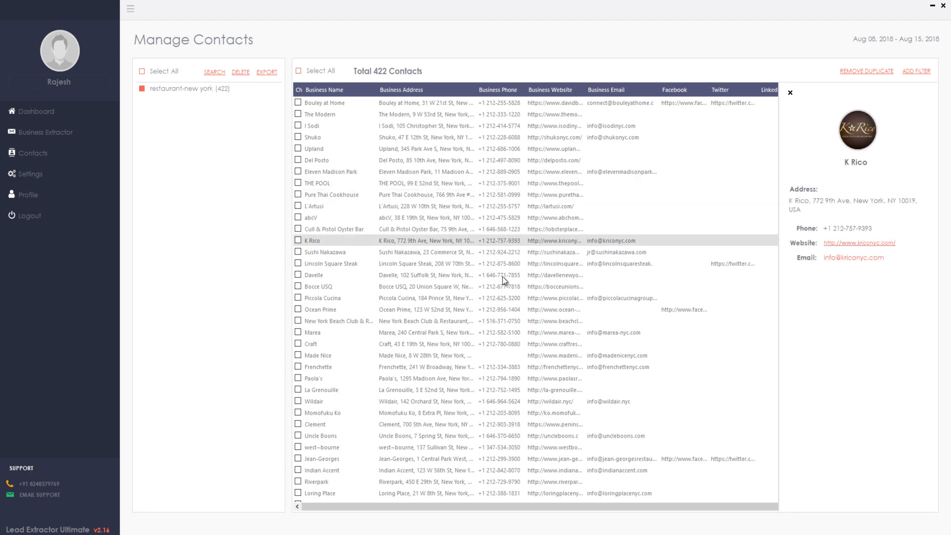
# Export the contacts as CSV and open the Restaurant-NY file in Excel
pyautogui.click(267, 71)
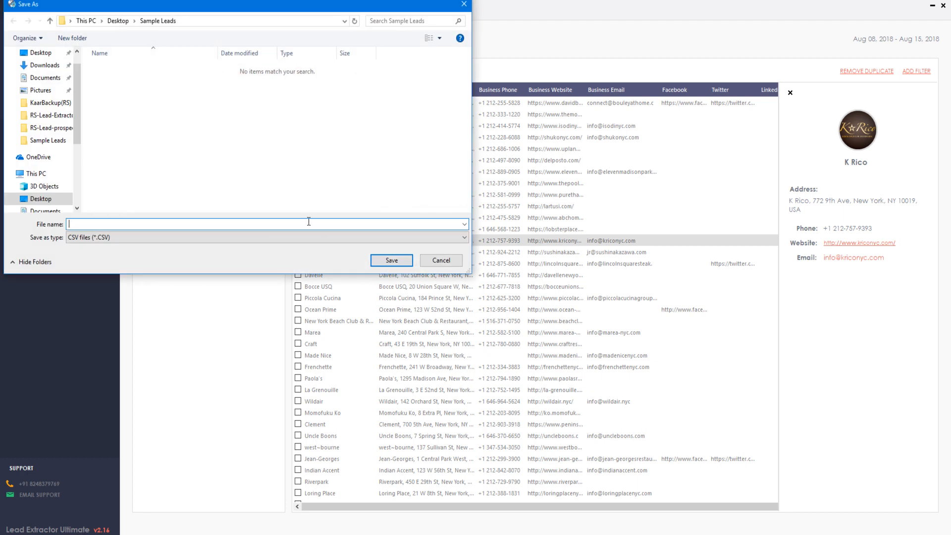
pyautogui.click(392, 260)
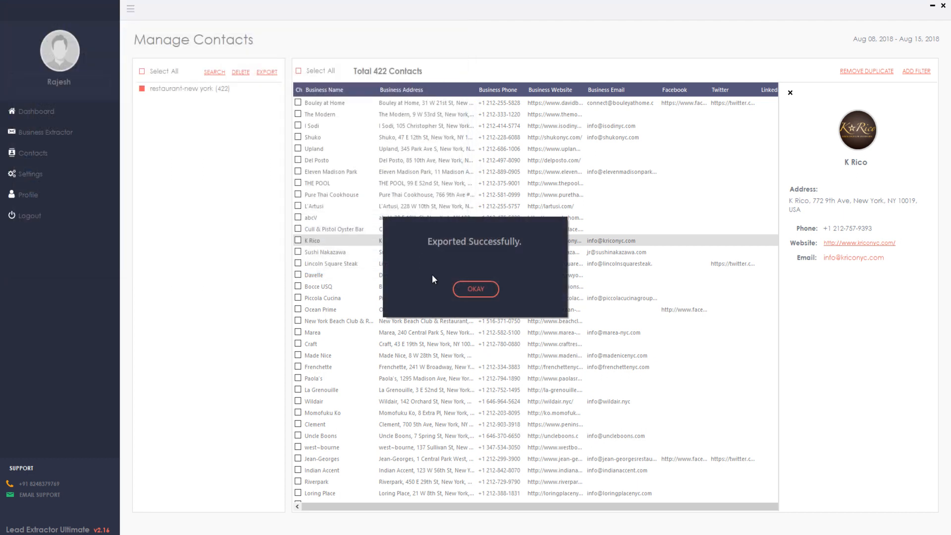
pyautogui.click(475, 288)
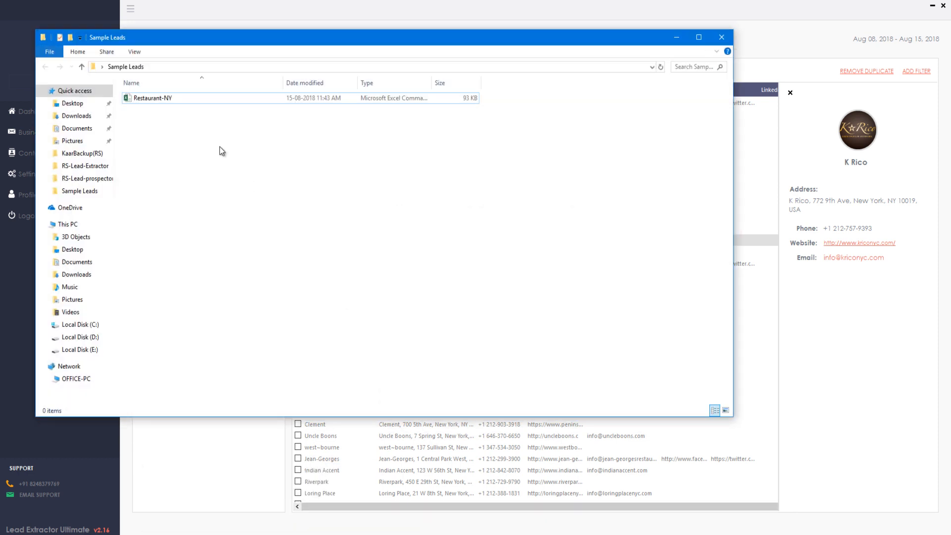
pyautogui.doubleClick(152, 97)
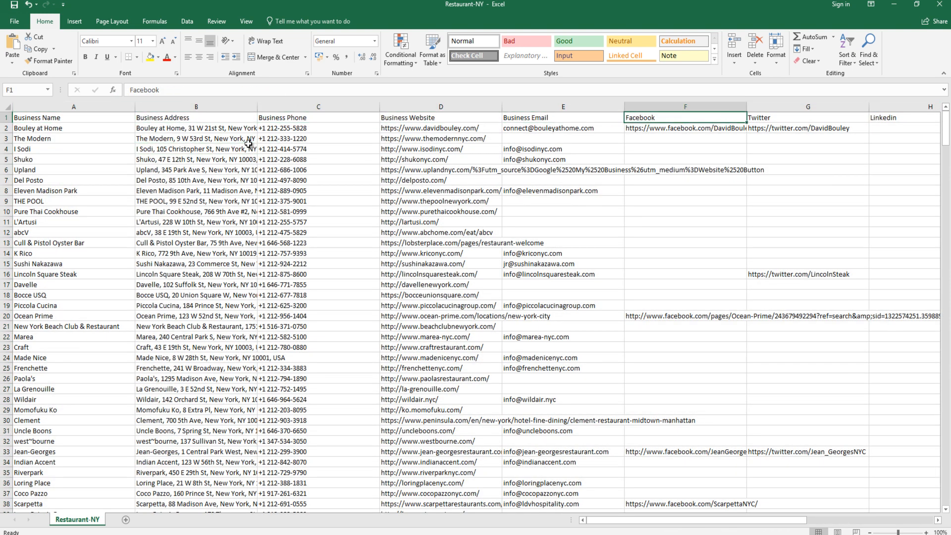
pyautogui.hscroll(3)
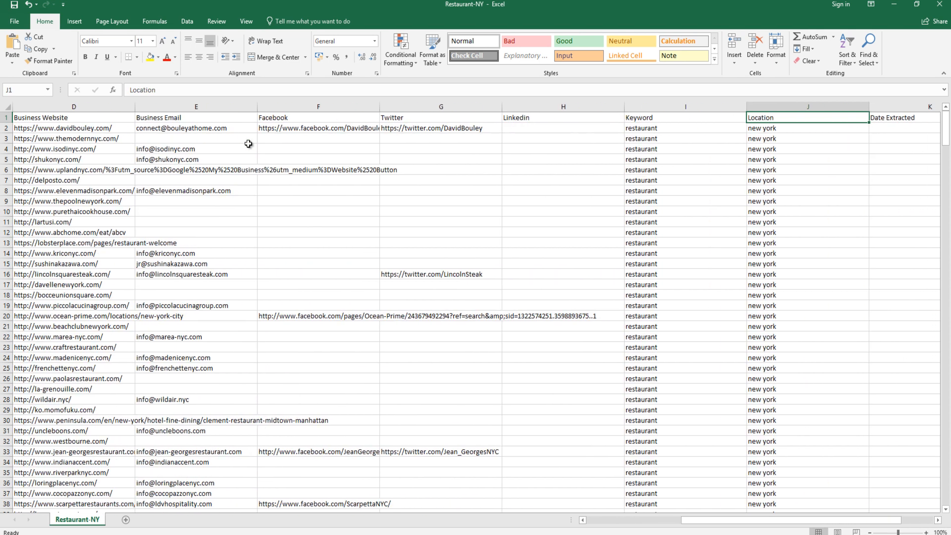